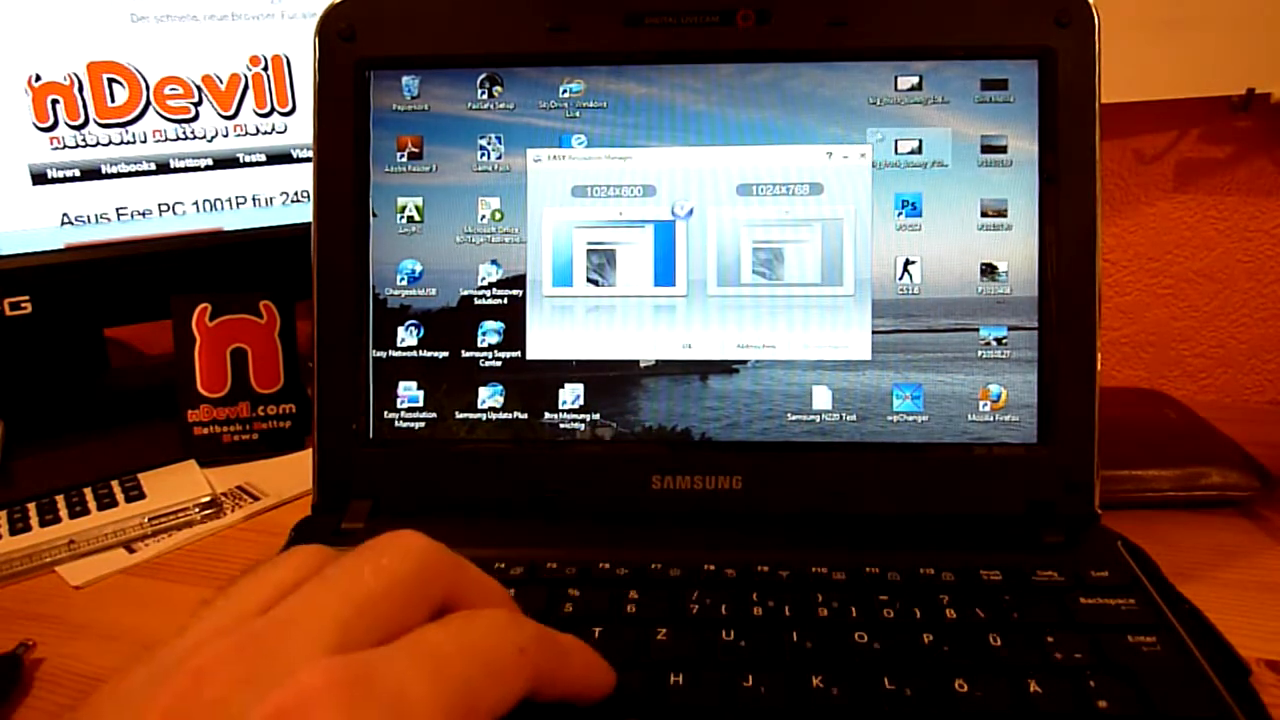
# - Close the Easy Resolution Manager window to return to the Windows desktop
pyautogui.click(857, 157)
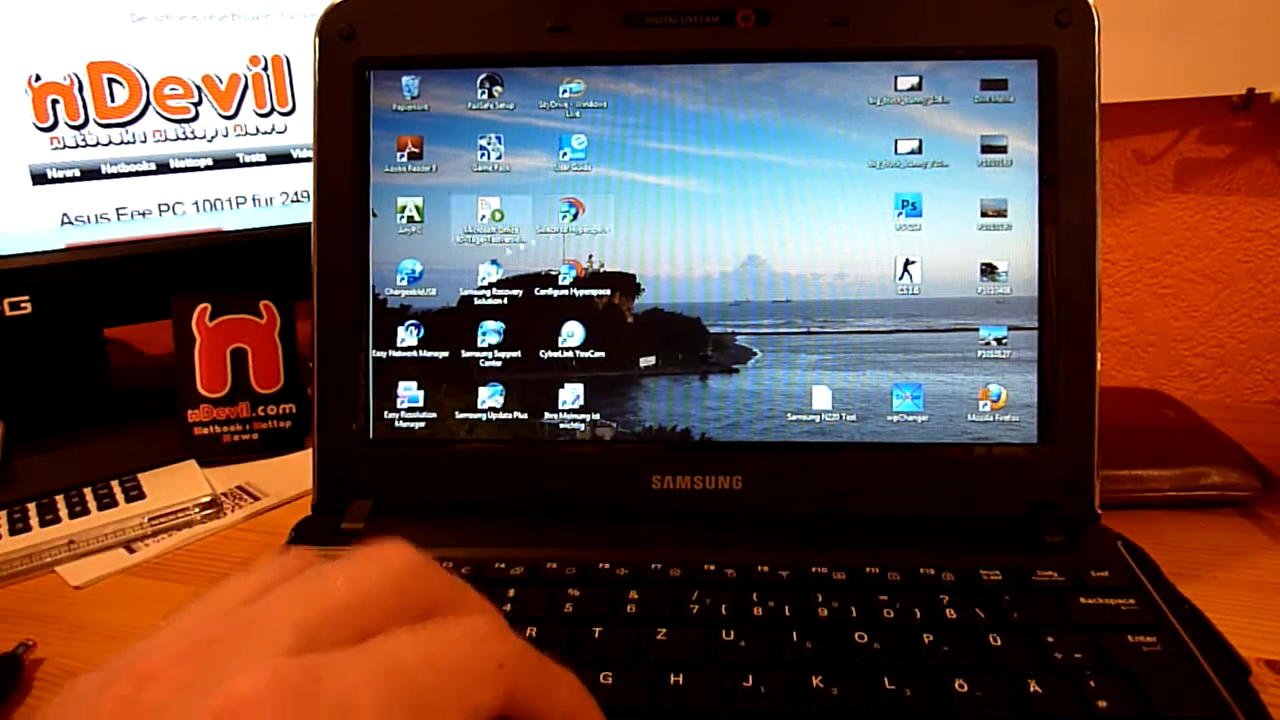
pyautogui.moveTo(410, 300)
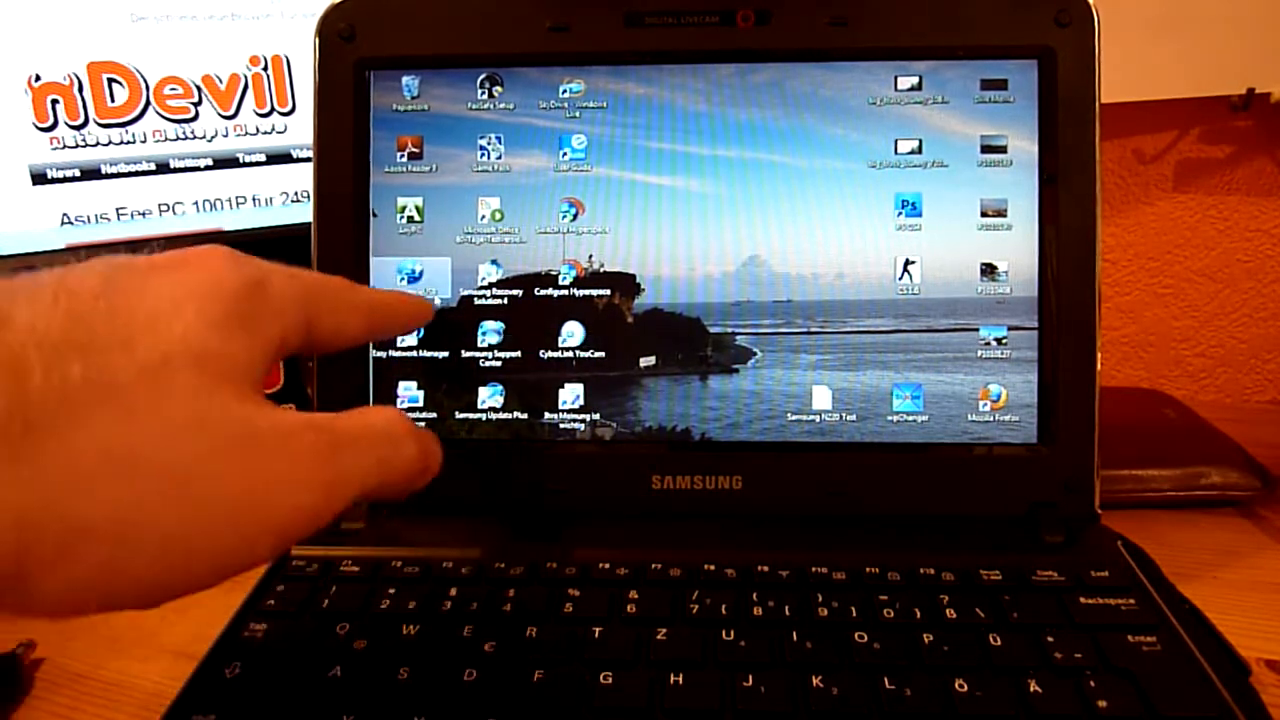